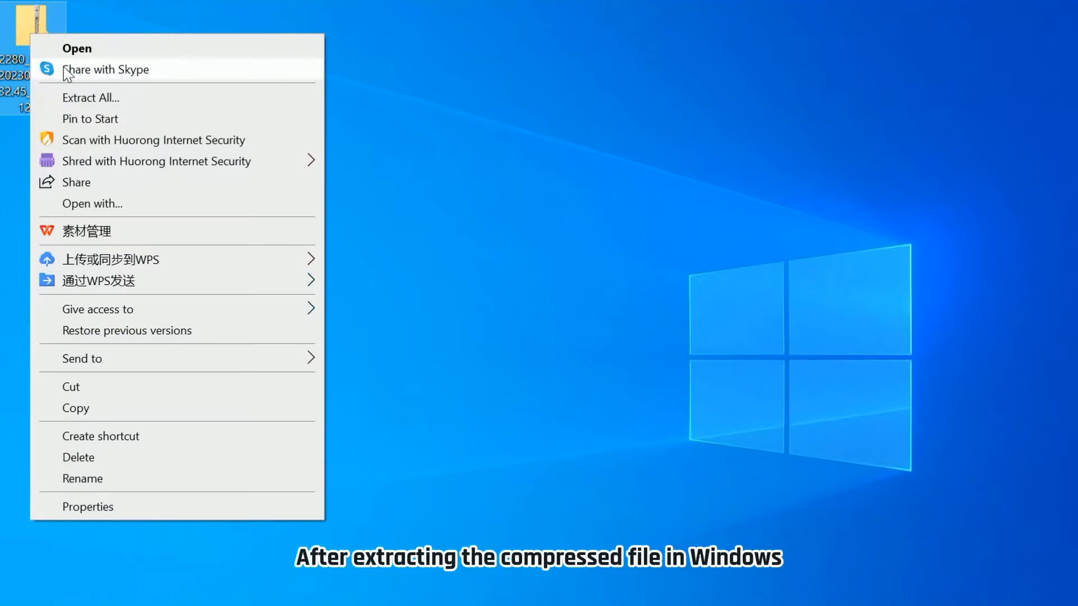
Step: Extract the firmware zip archive to the desktop with Extract All
left_click(90, 97)
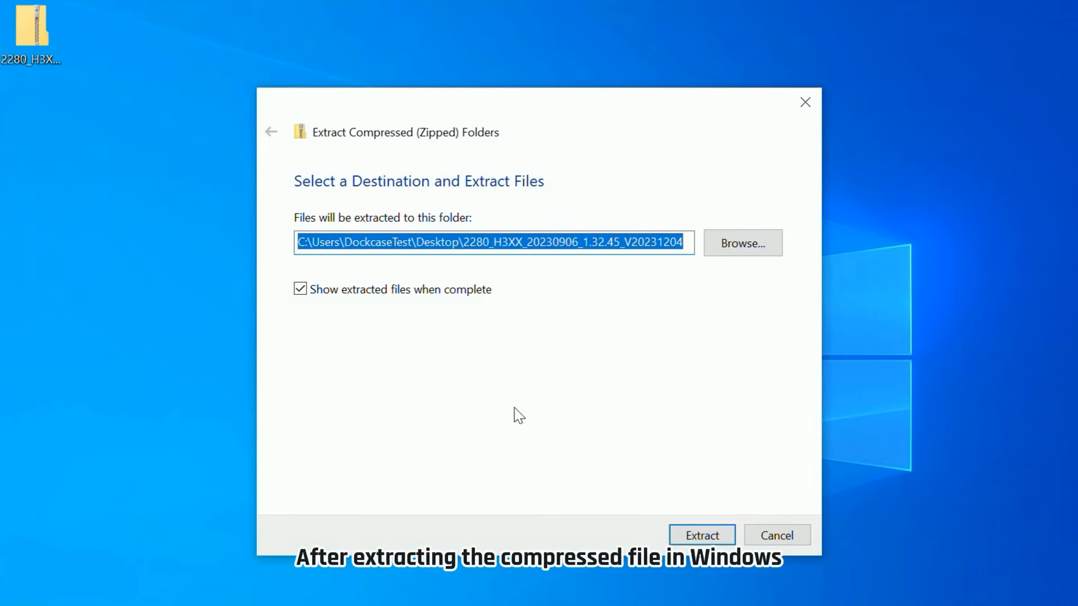
left_click(701, 536)
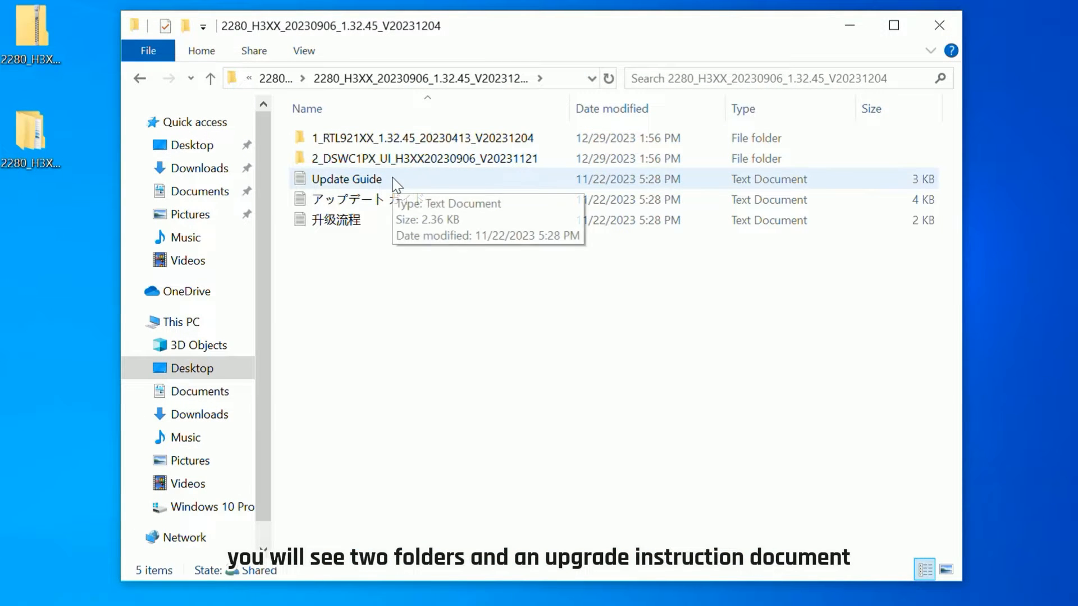
Step: Open the 1_RTL921XX_1.32.45 folder and run UTHSB_MPtool_Lite.exe
double_click(424, 138)
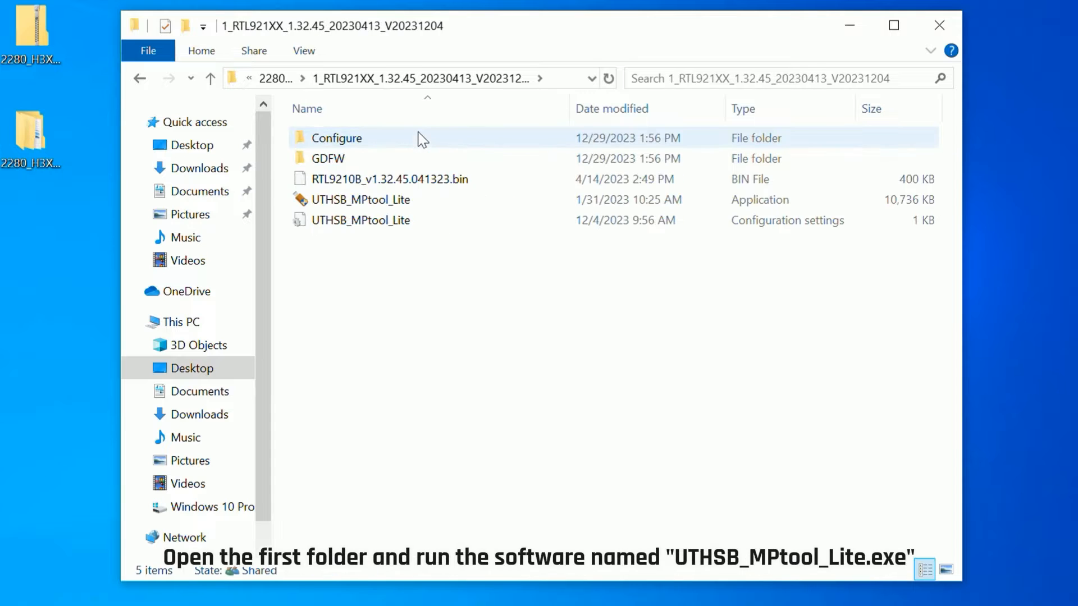
double_click(360, 200)
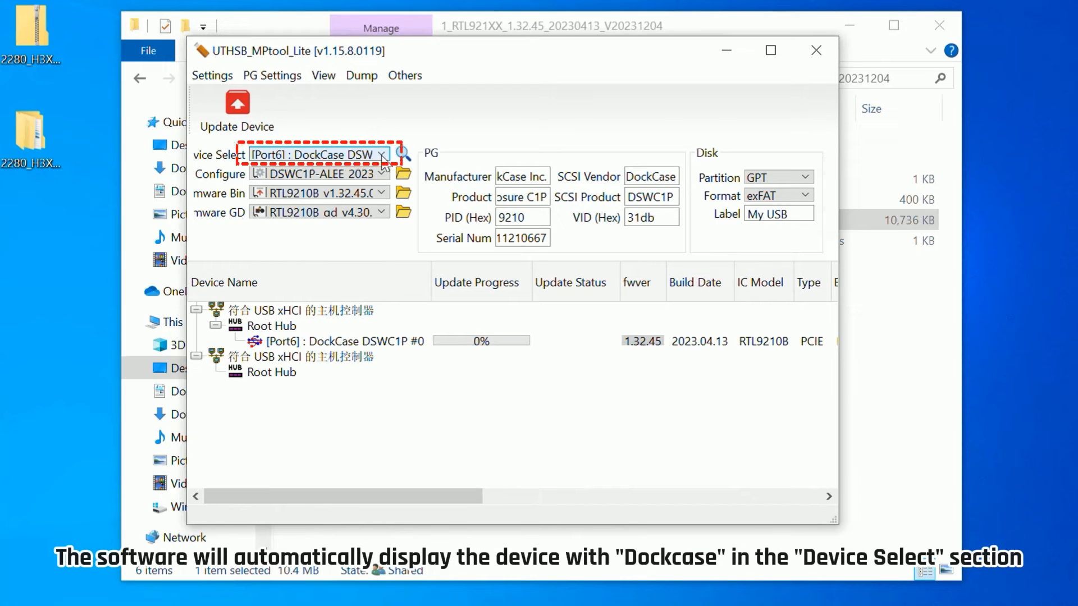
Step: Run Update Device on the DockCase DSWC1P until it shows 100% PASS
left_click(382, 154)
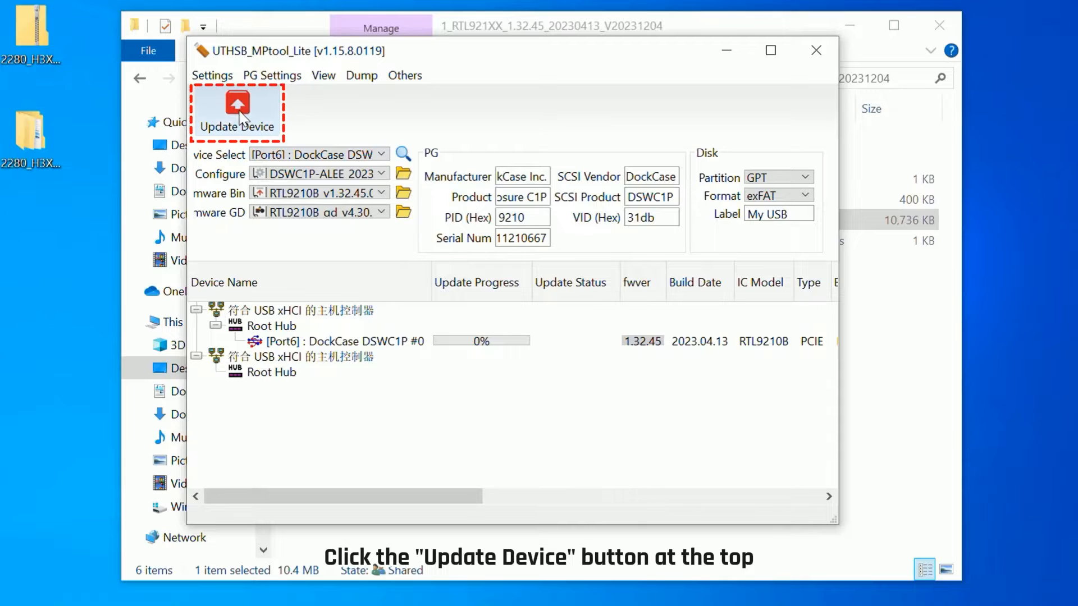
left_click(237, 110)
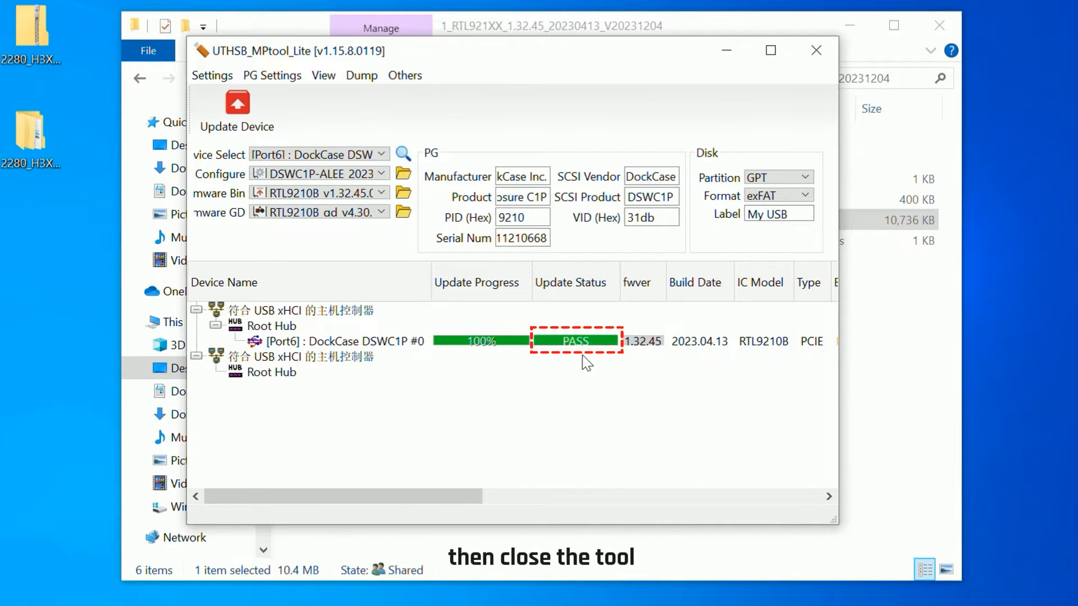
mouse_move(816, 50)
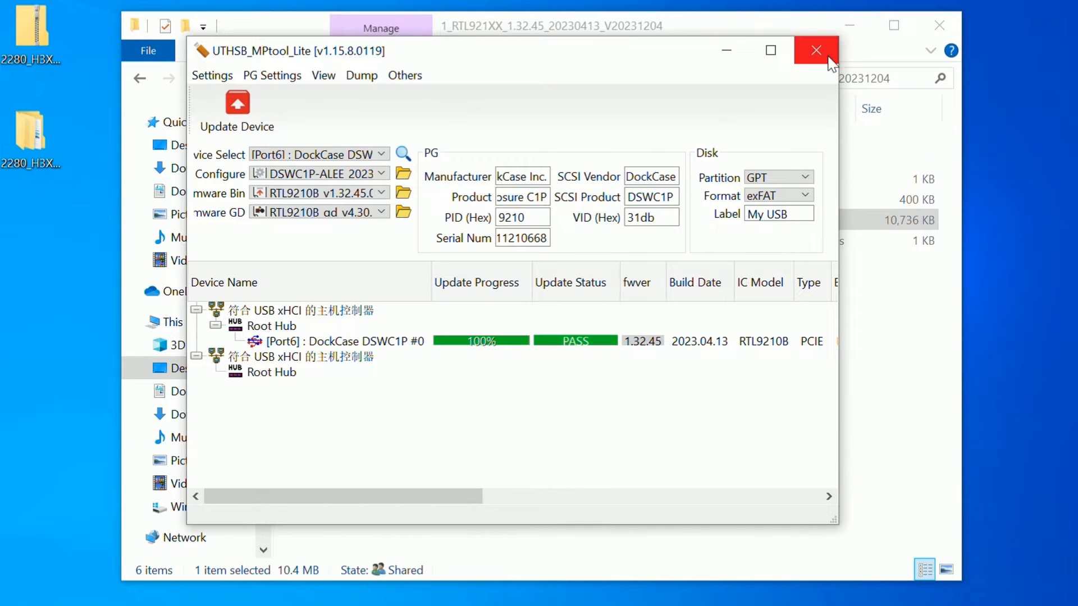
Step: Close MPtool, open the 2_DSWC1PX_UI_H3XX folder, and run Disk_Enclosure_DFU_Utility_V220518.exe
left_click(816, 50)
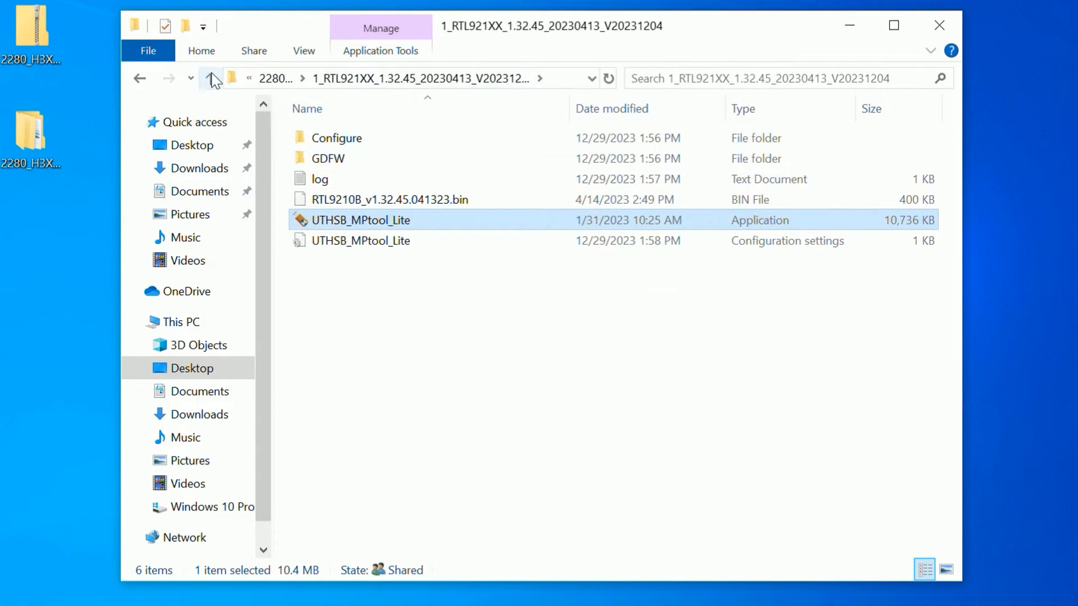
left_click(214, 78)
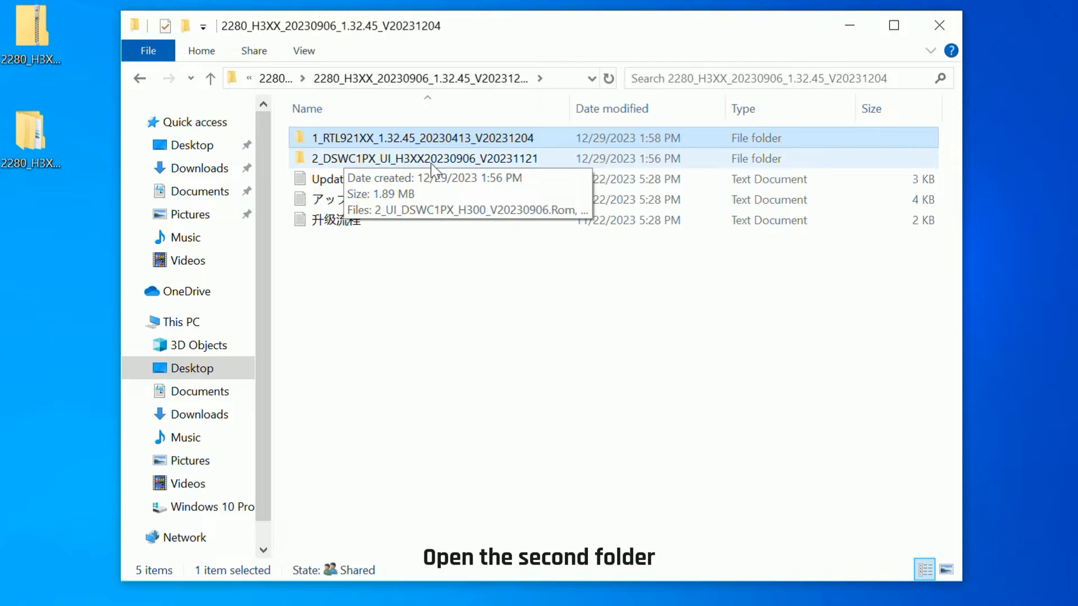
double_click(426, 159)
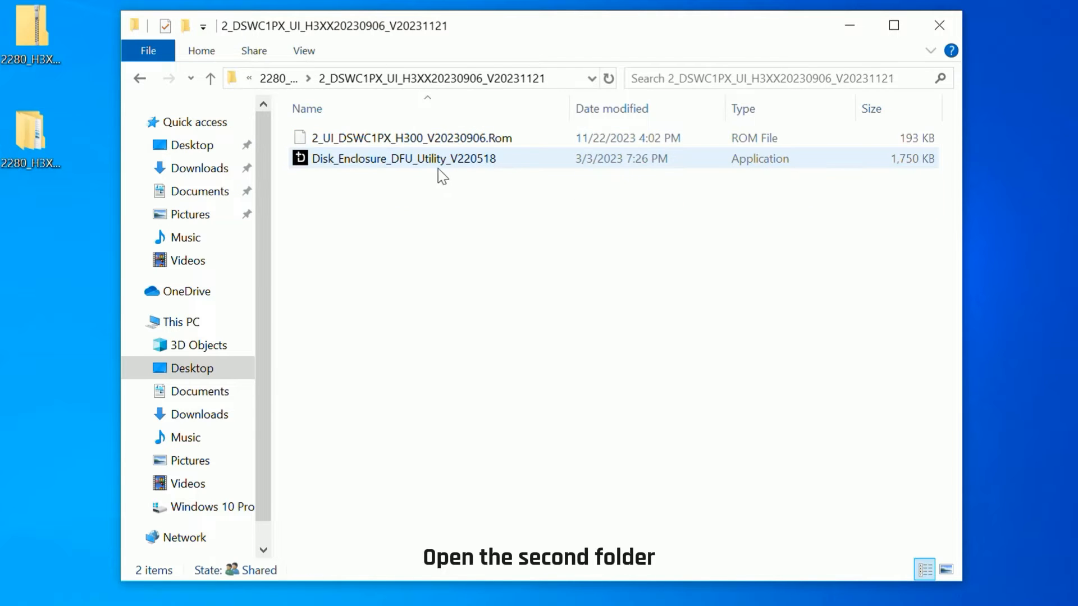
double_click(402, 158)
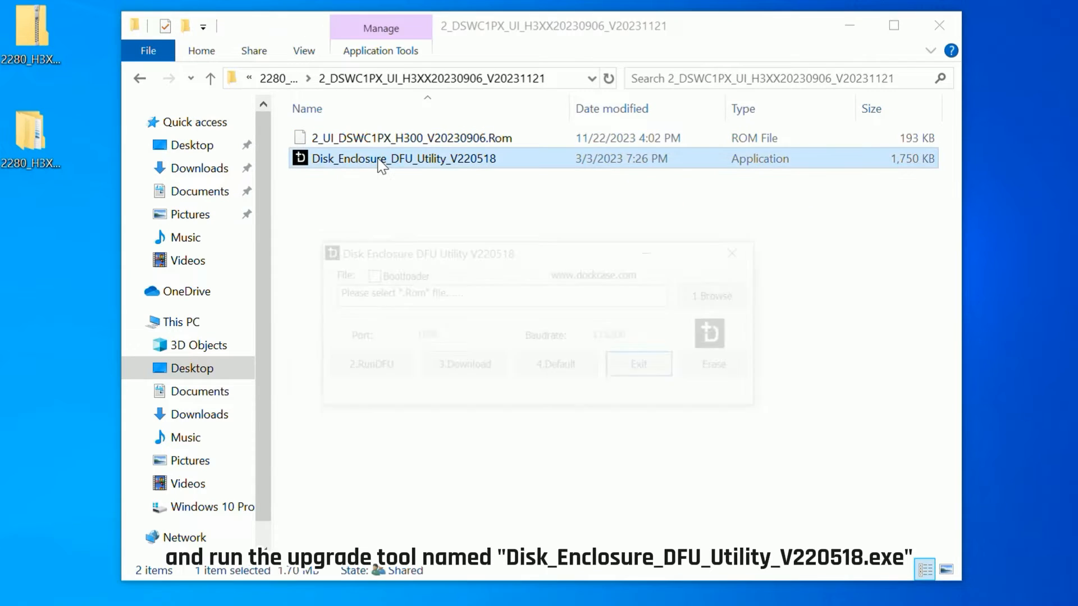
Step: Browse to and load the firmware .Rom file into the DFU utility
double_click(402, 159)
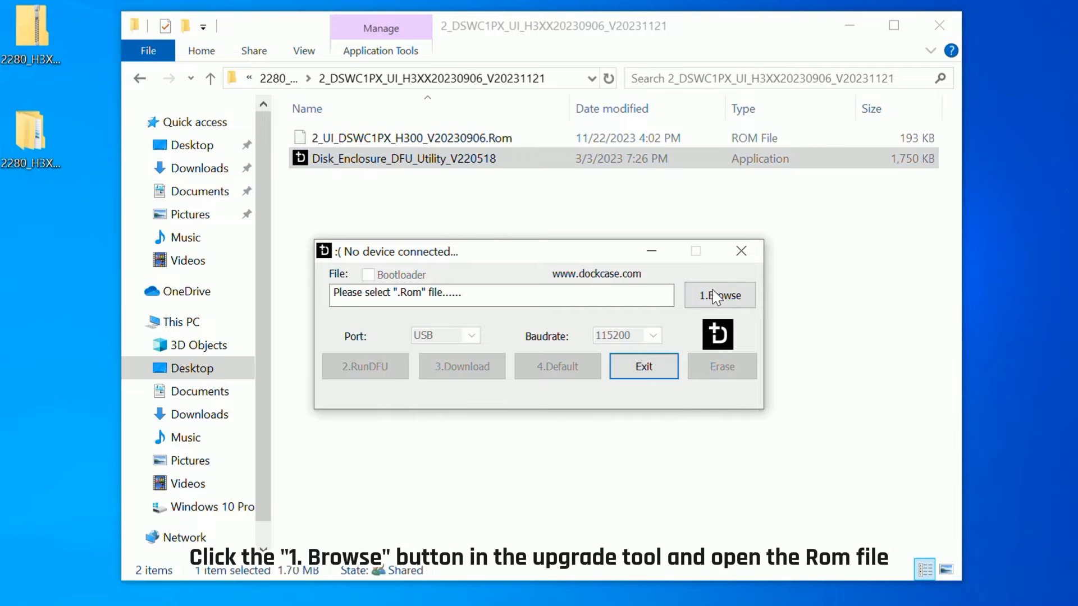
left_click(719, 294)
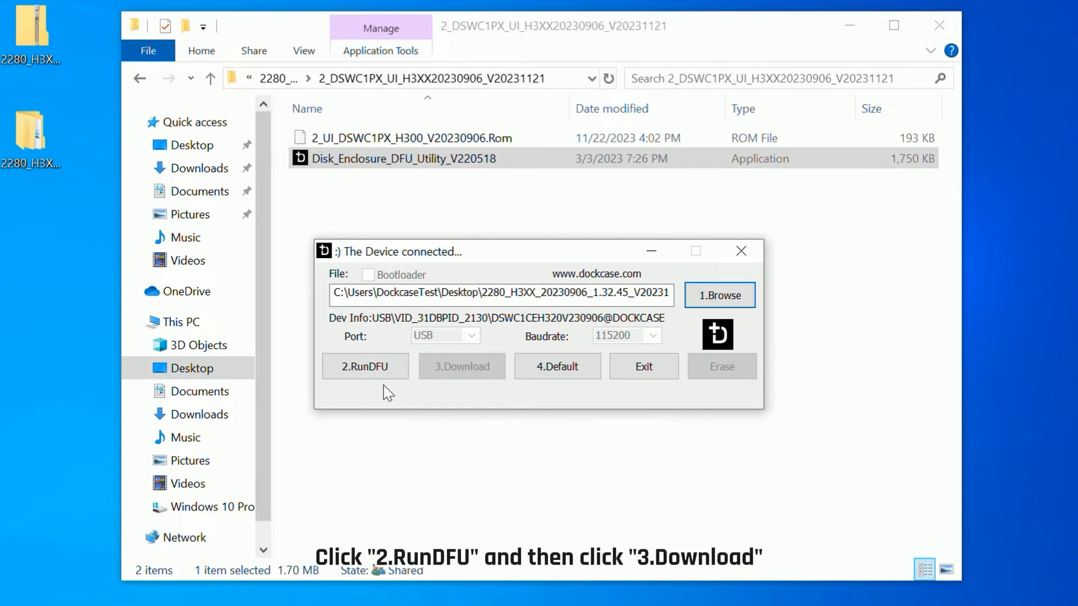
Step: Run DFU, download the firmware, and confirm the model warning and completion message
left_click(365, 366)
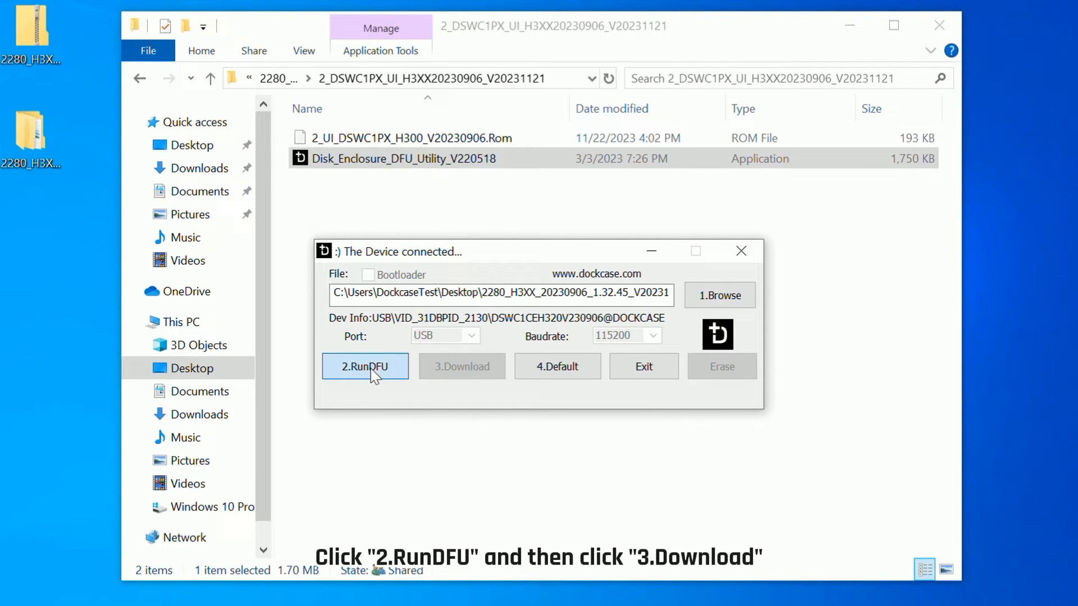
left_click(365, 367)
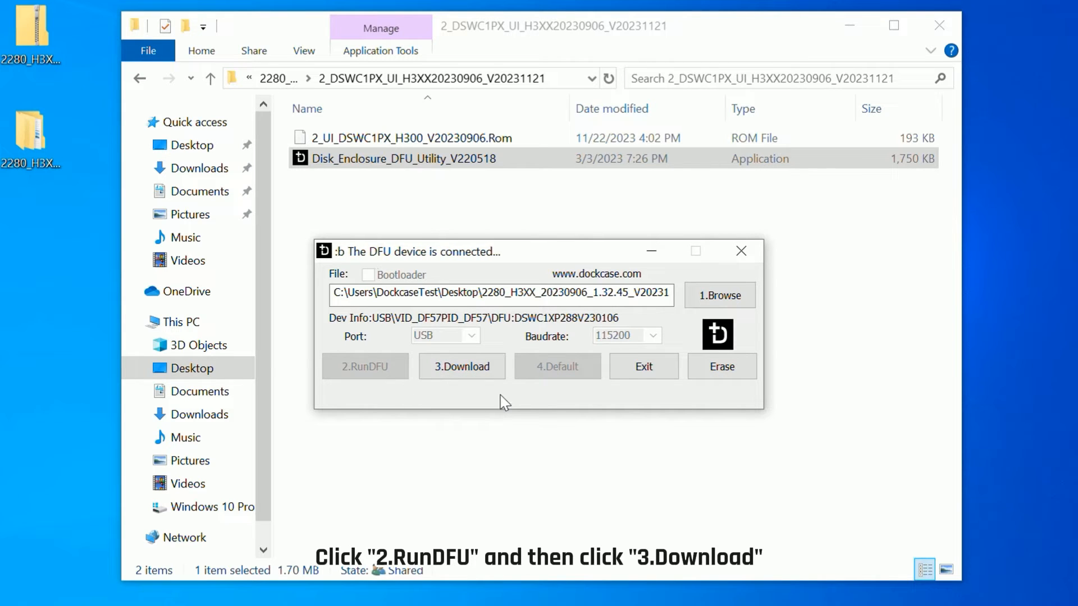
left_click(461, 366)
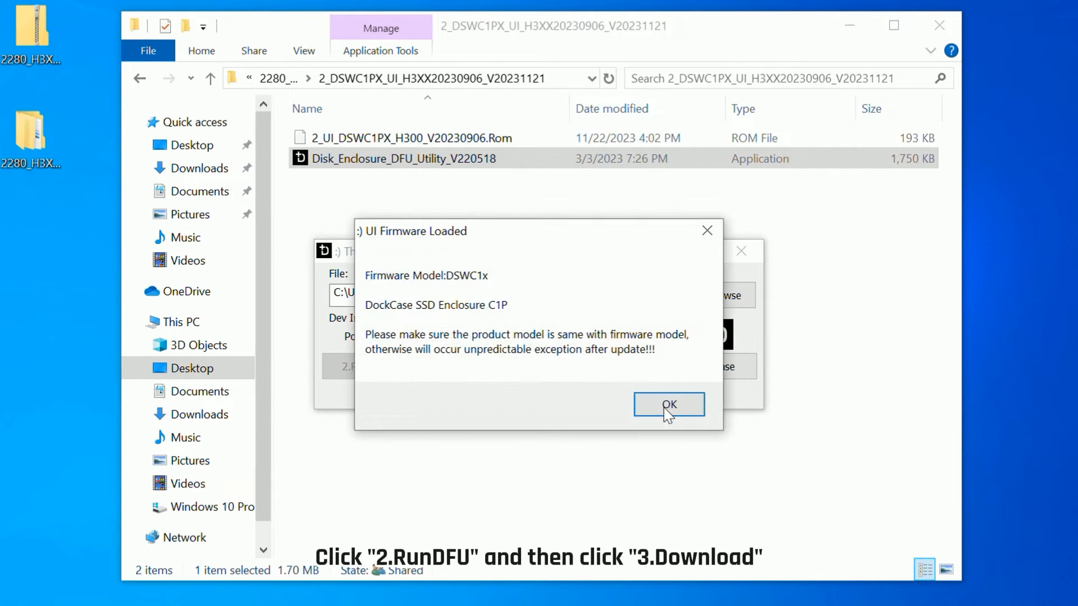
left_click(668, 404)
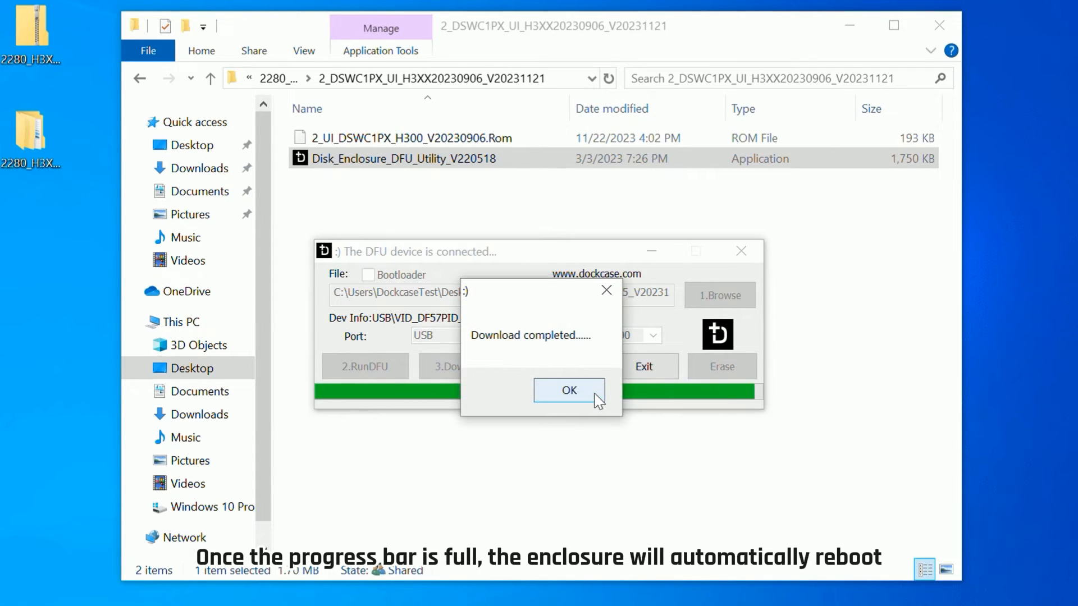
left_click(569, 390)
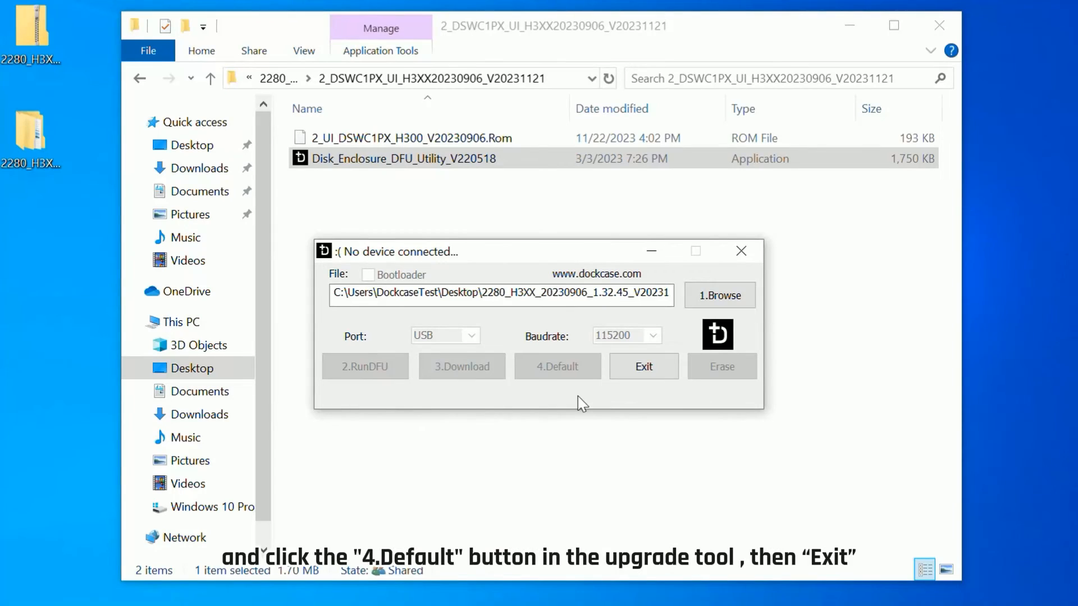
Step: Run 4.Default and dismiss the 'Restore factory settings successed' message
left_click(557, 367)
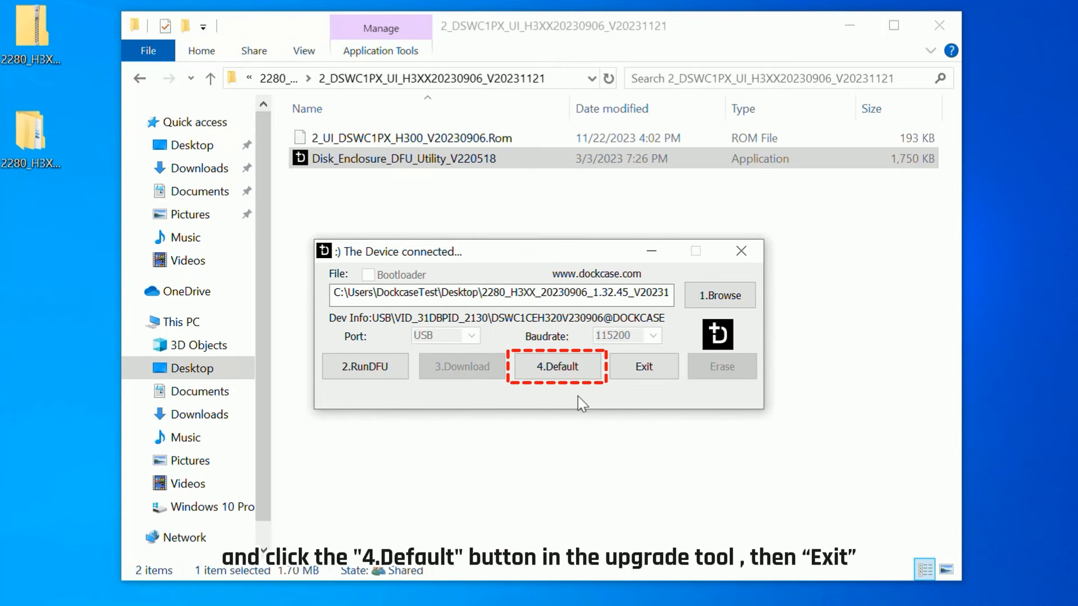
left_click(556, 365)
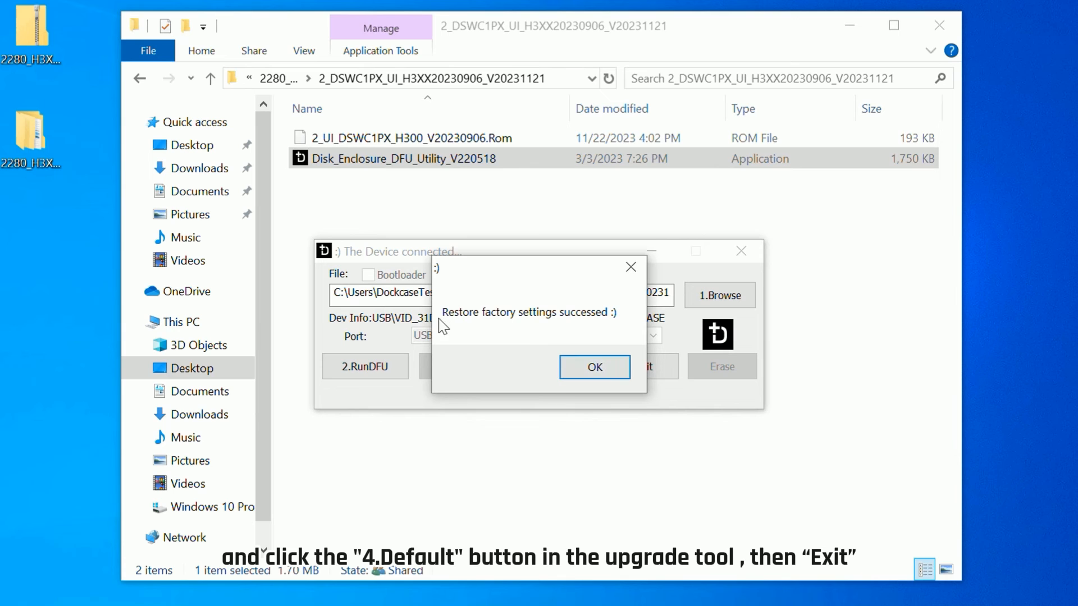
left_click(594, 367)
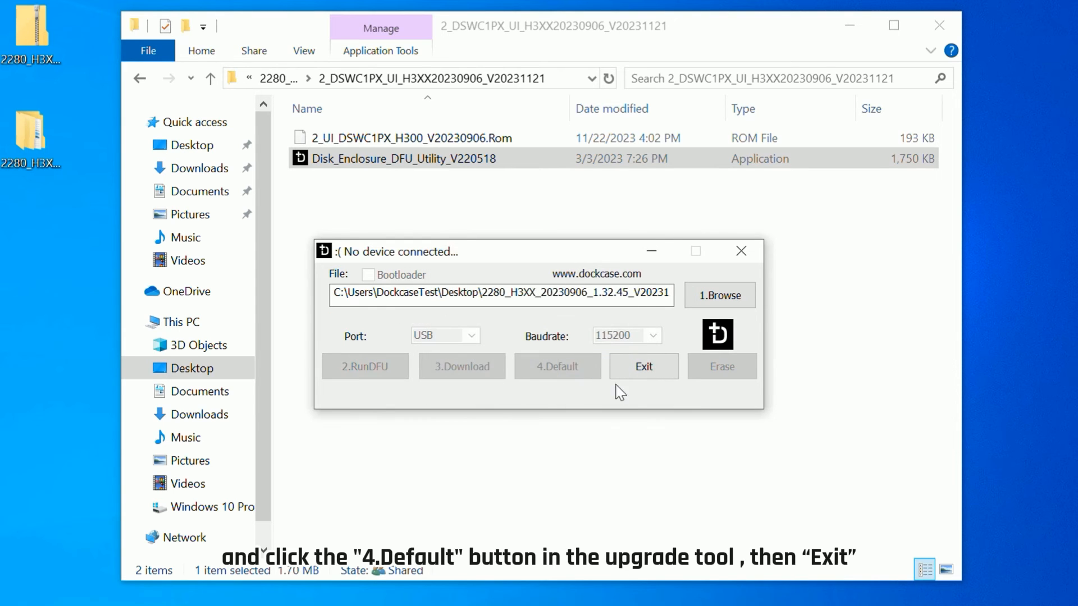